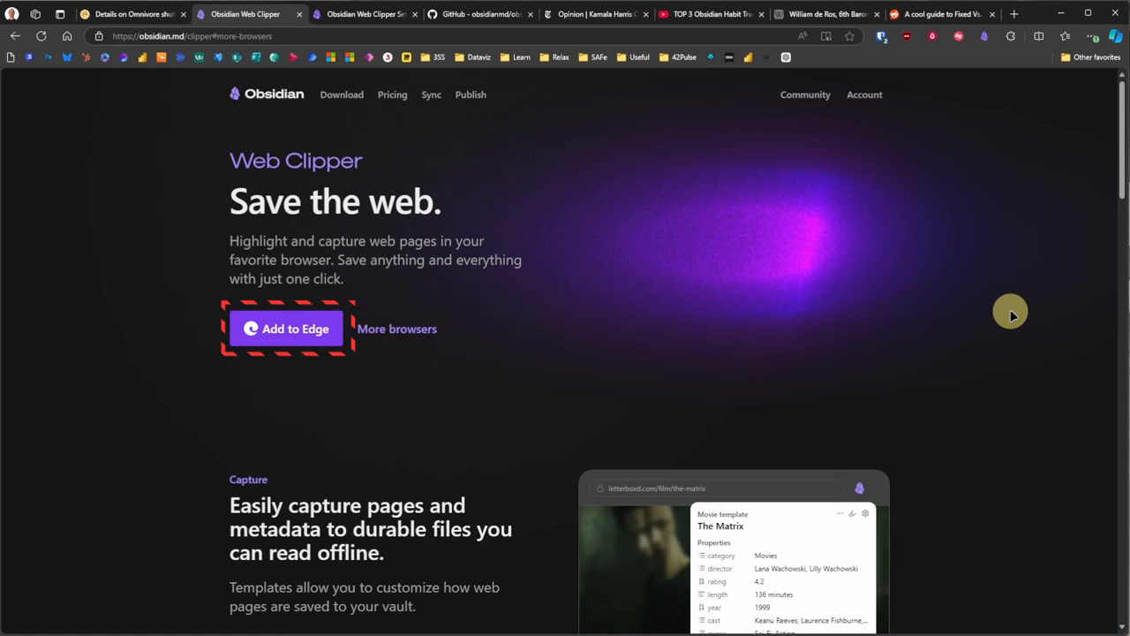
Step: Add Obsidian Web Clipper to Edge and view it in the Extensions list
click(285, 329)
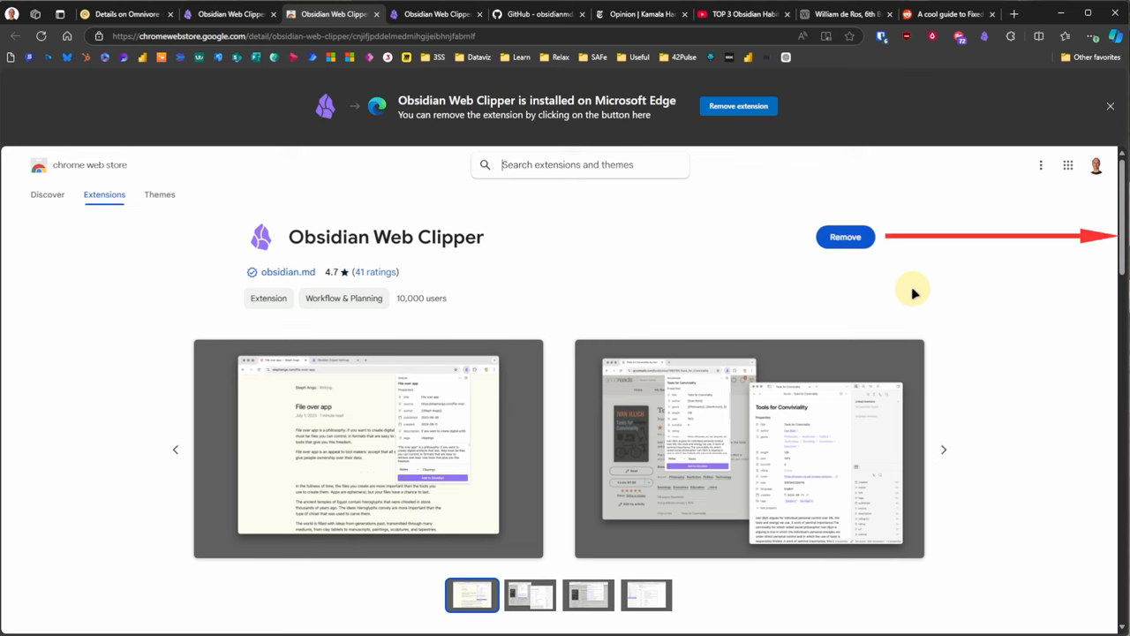
click(1009, 36)
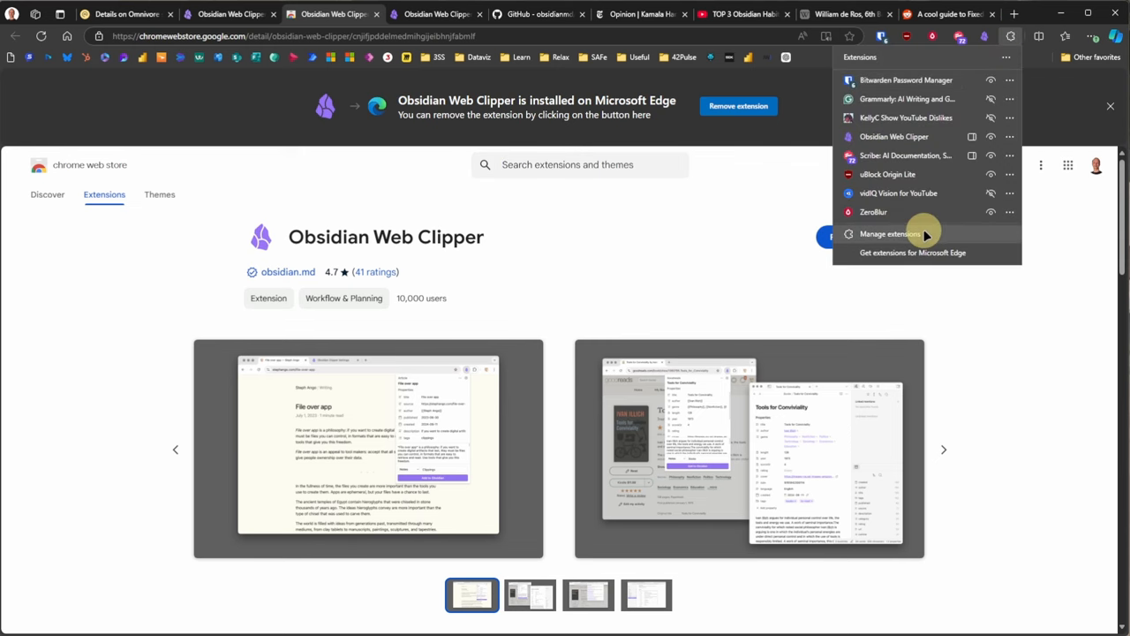
click(899, 233)
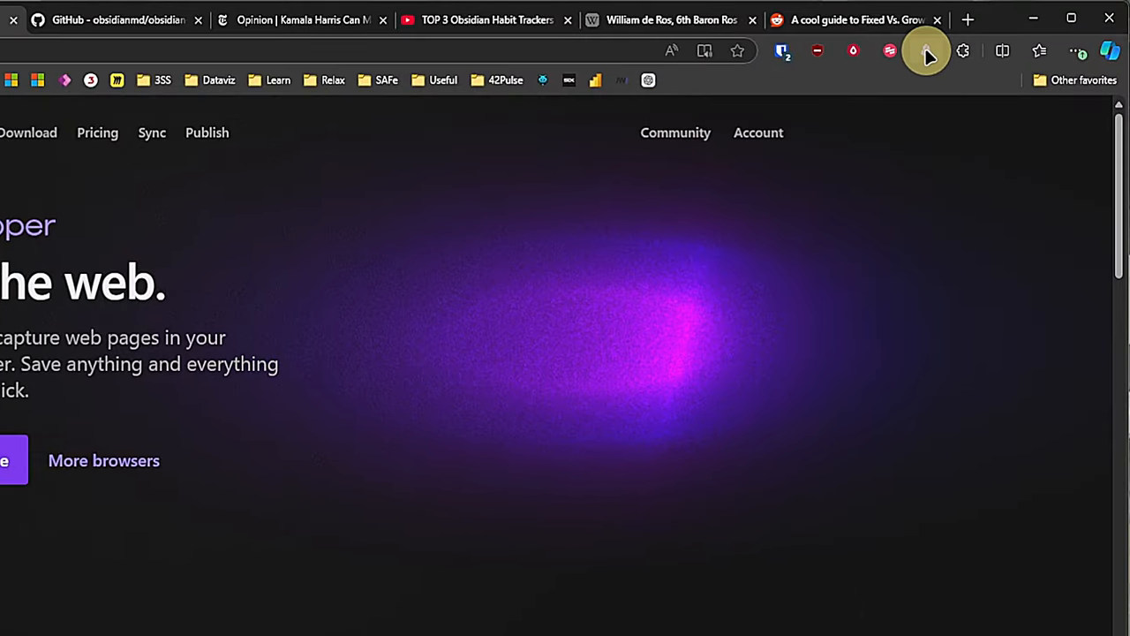
Step: Add a vault named 'Your Vault Here' in the Web Clipper's General settings
click(925, 50)
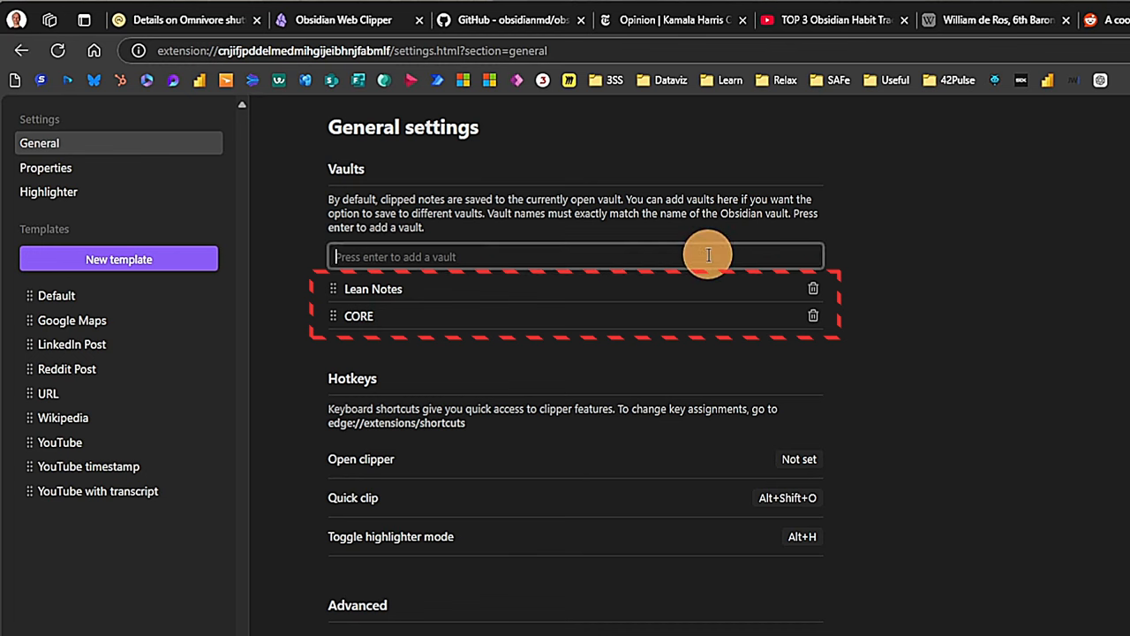
text(Your Vau)
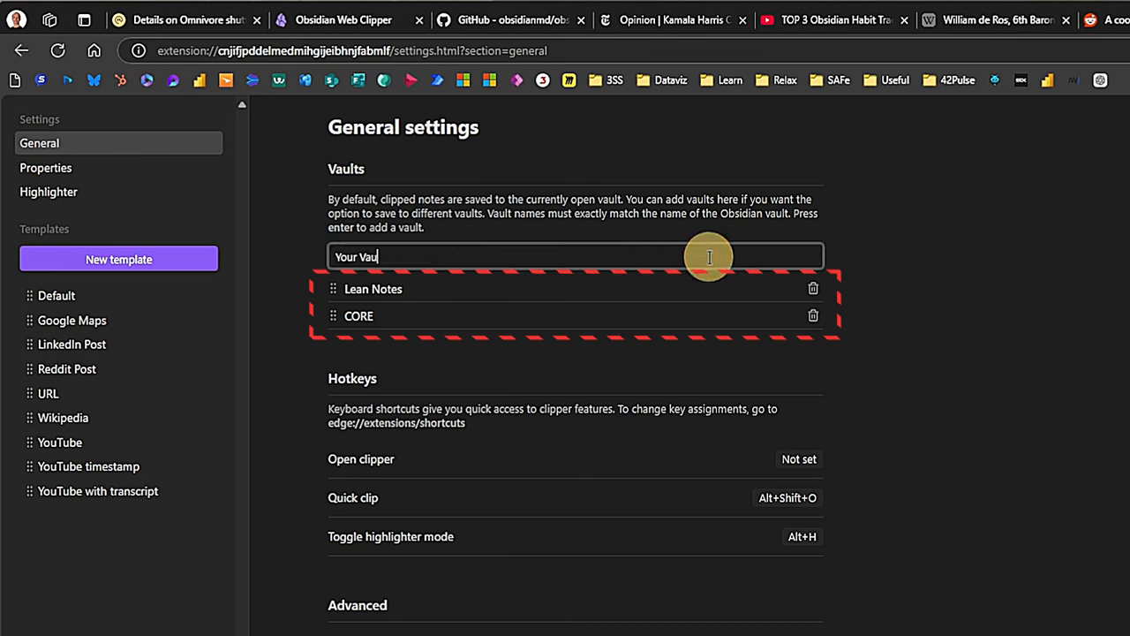
key(Enter)
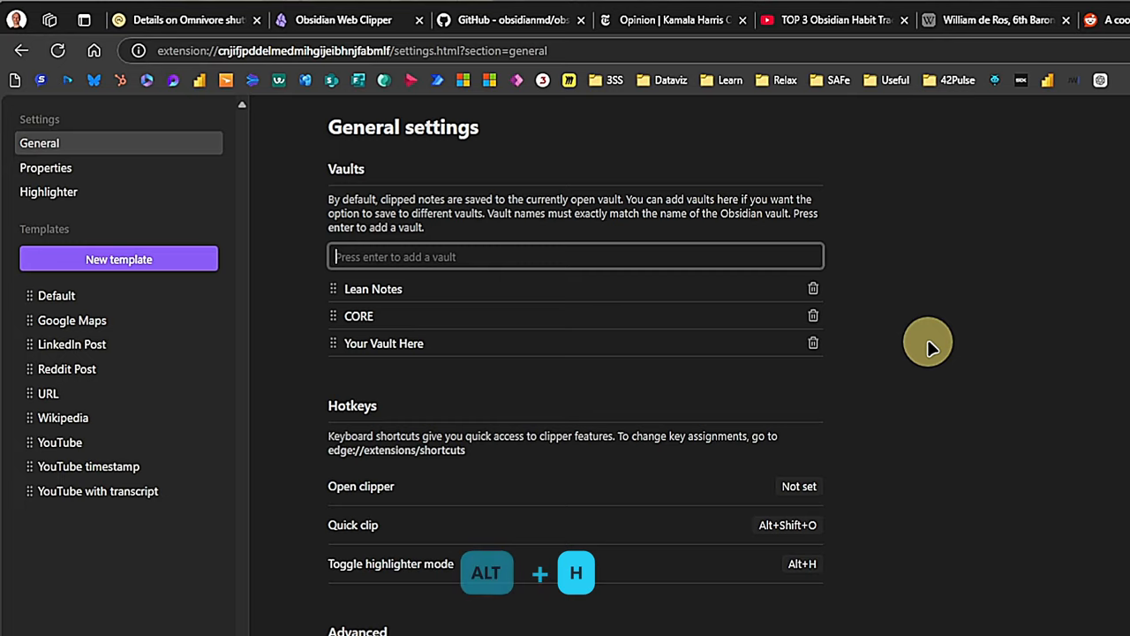
scroll(down, 3)
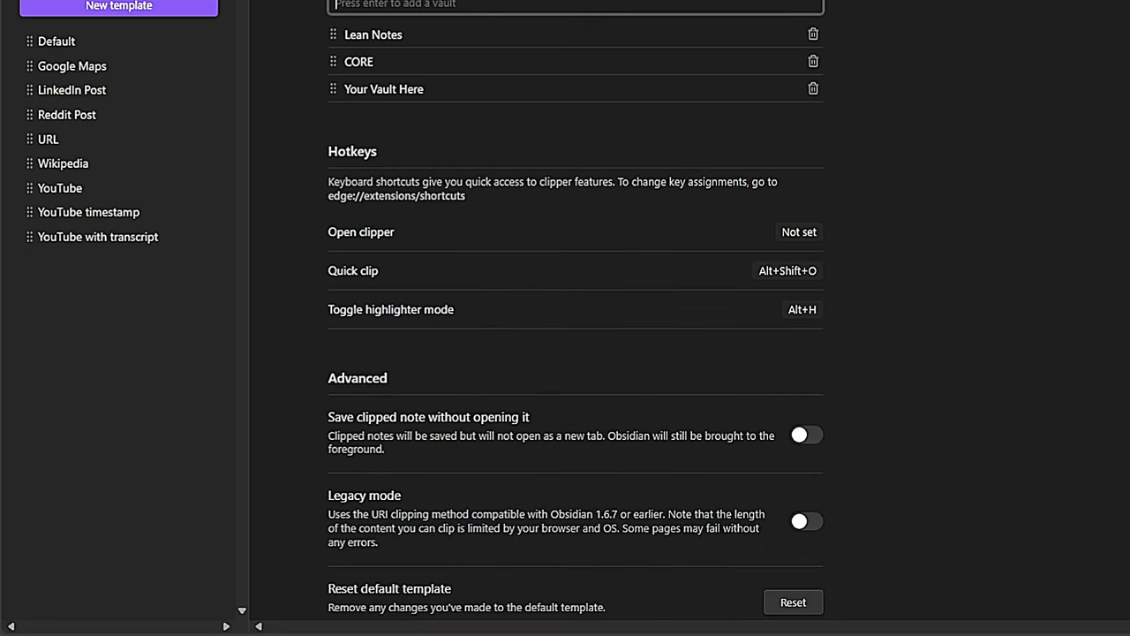
scroll(down, 3)
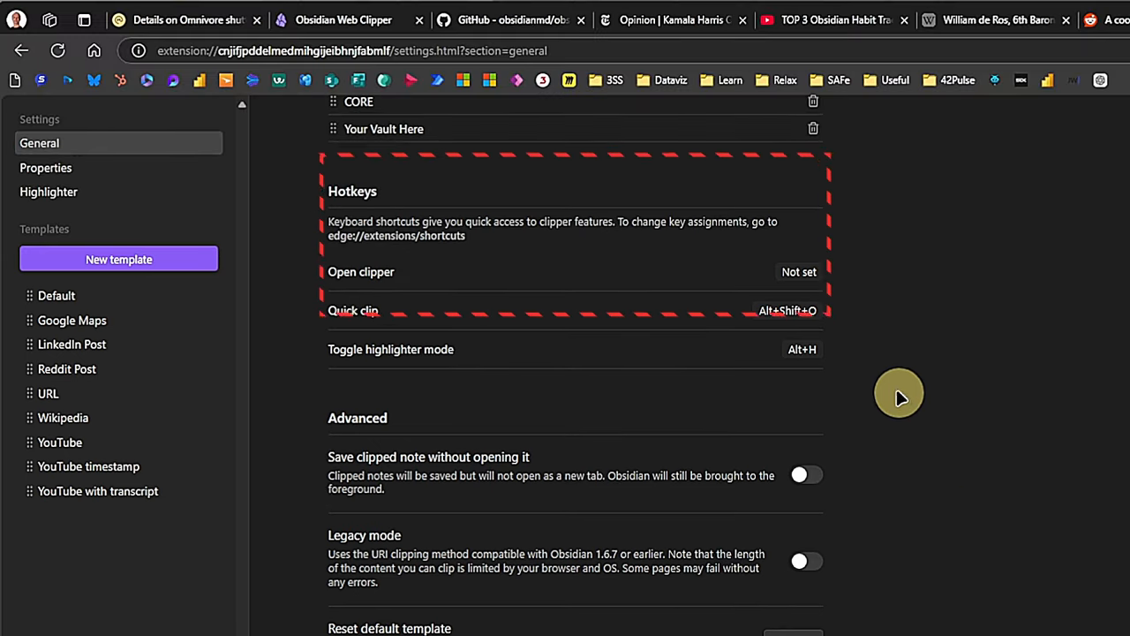
Step: Review the All properties list with default values, then go to the Default template
click(46, 167)
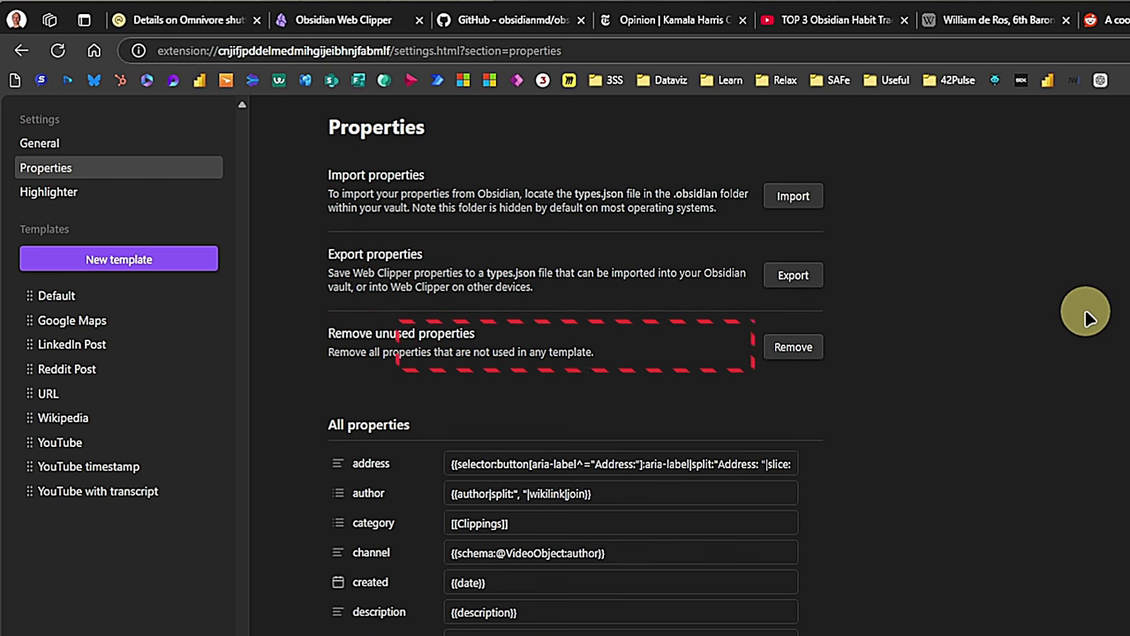
scroll(down, 3)
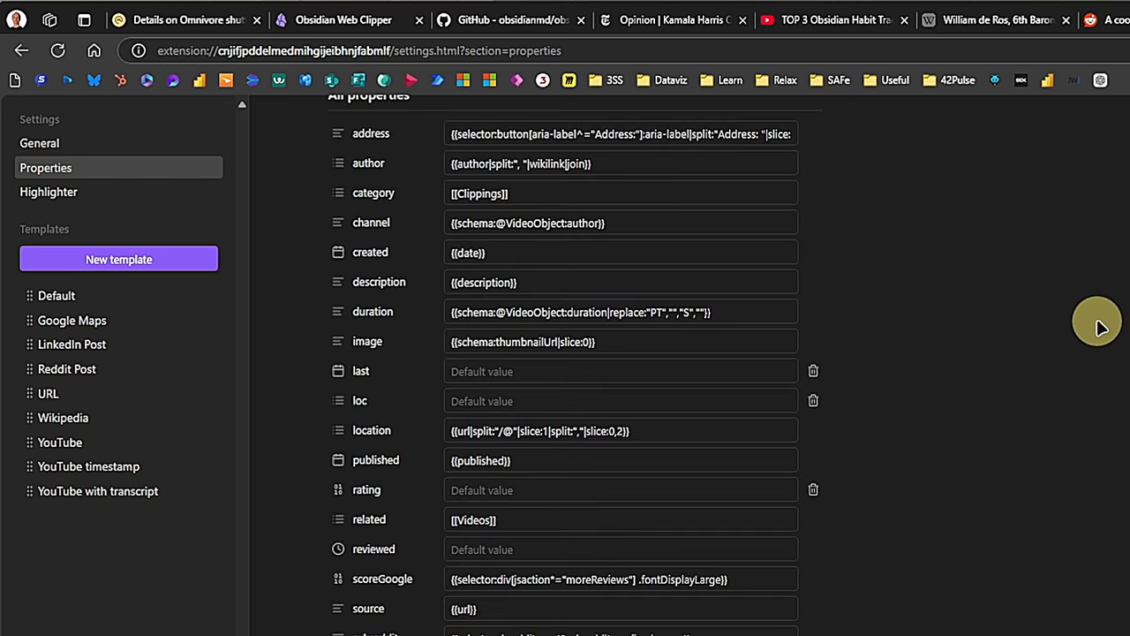
mouse_move(668, 268)
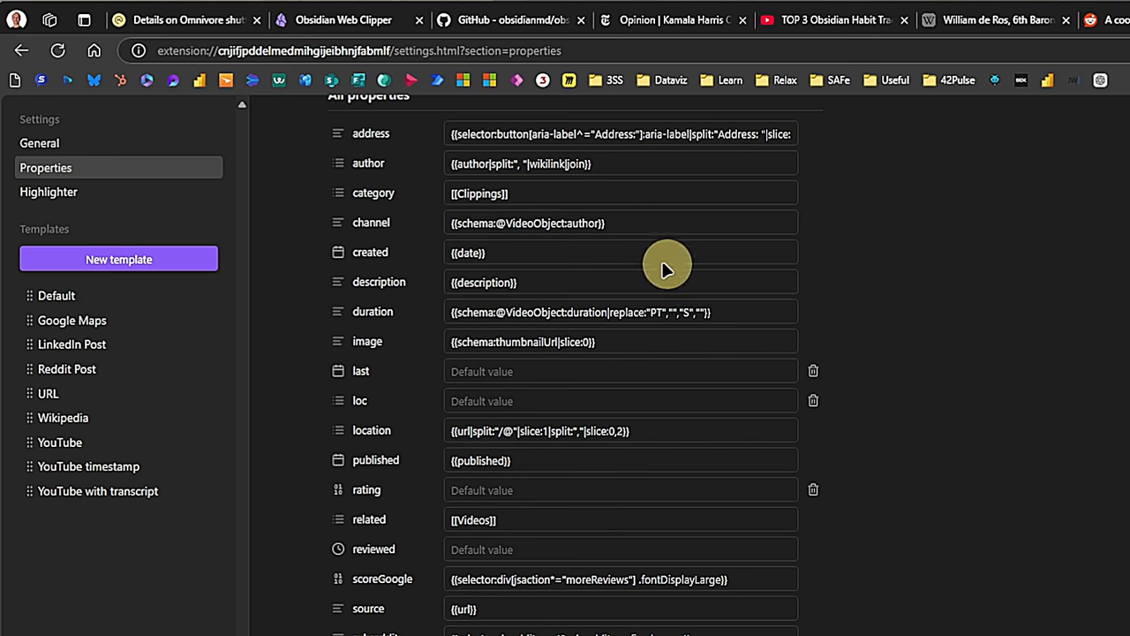
click(50, 191)
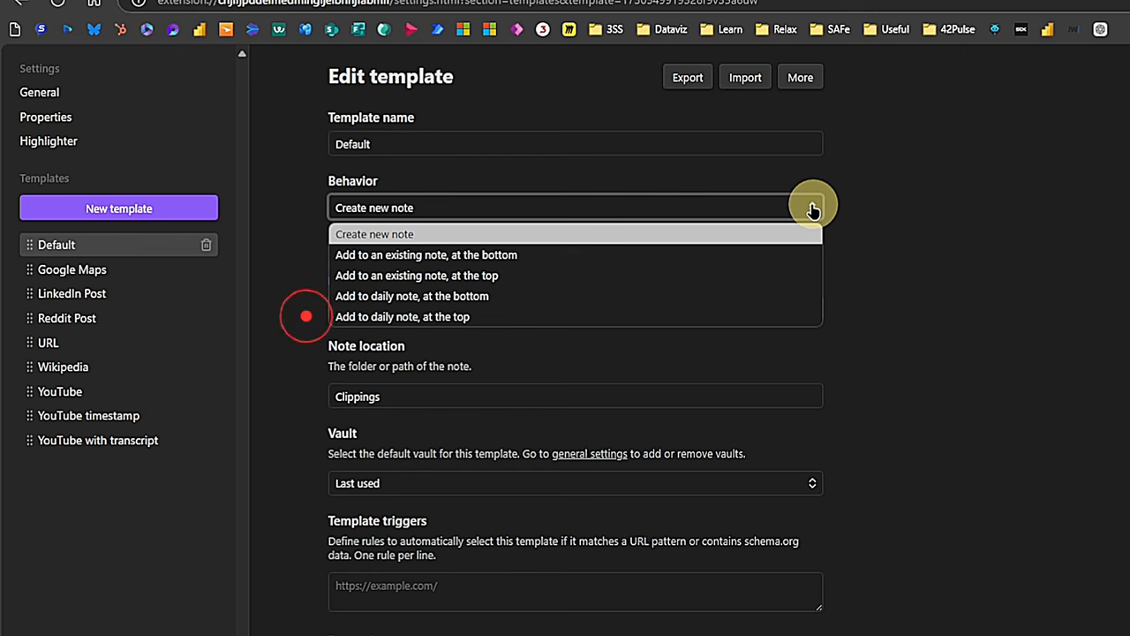
mouse_move(789, 254)
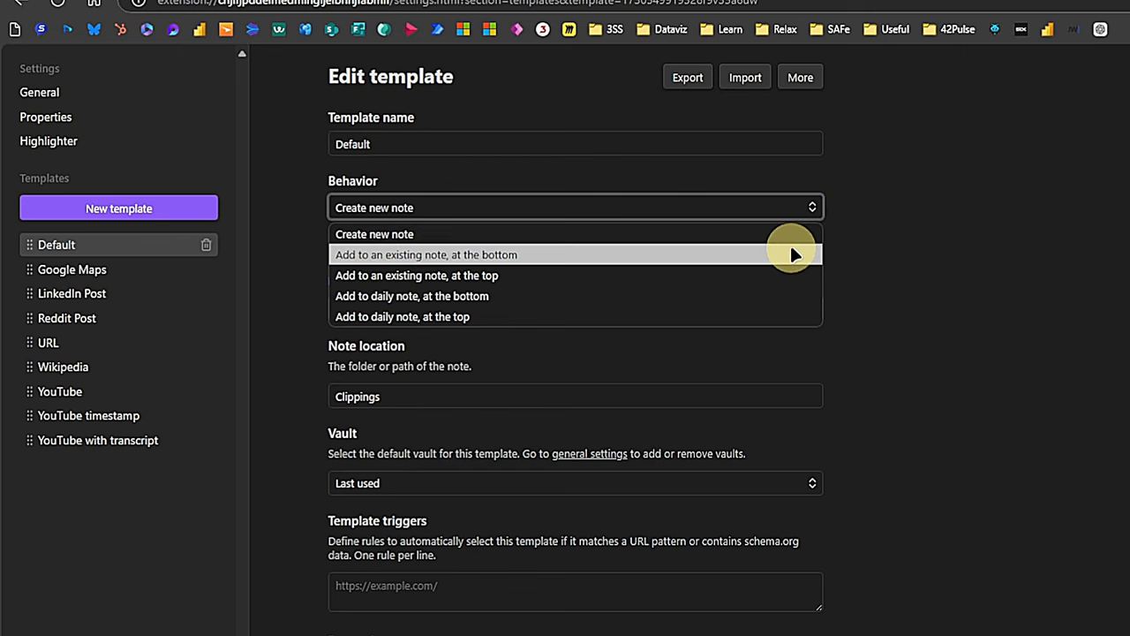
Step: Set Default template behavior to Create new note, location 00 Inbox/Clippings, vault Last used
click(417, 276)
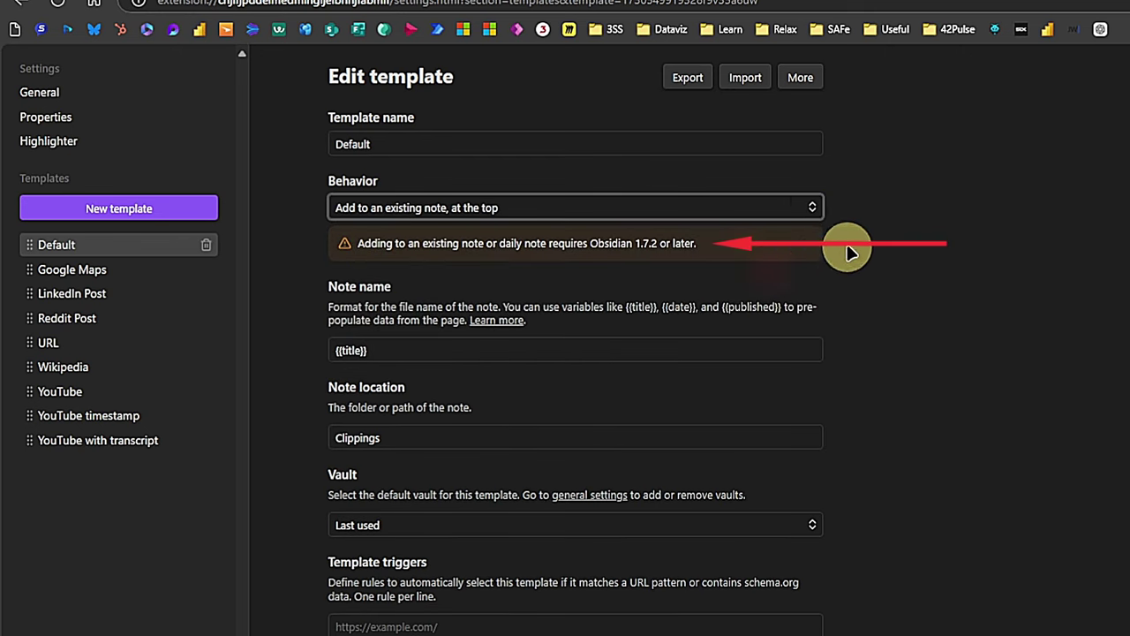
click(574, 207)
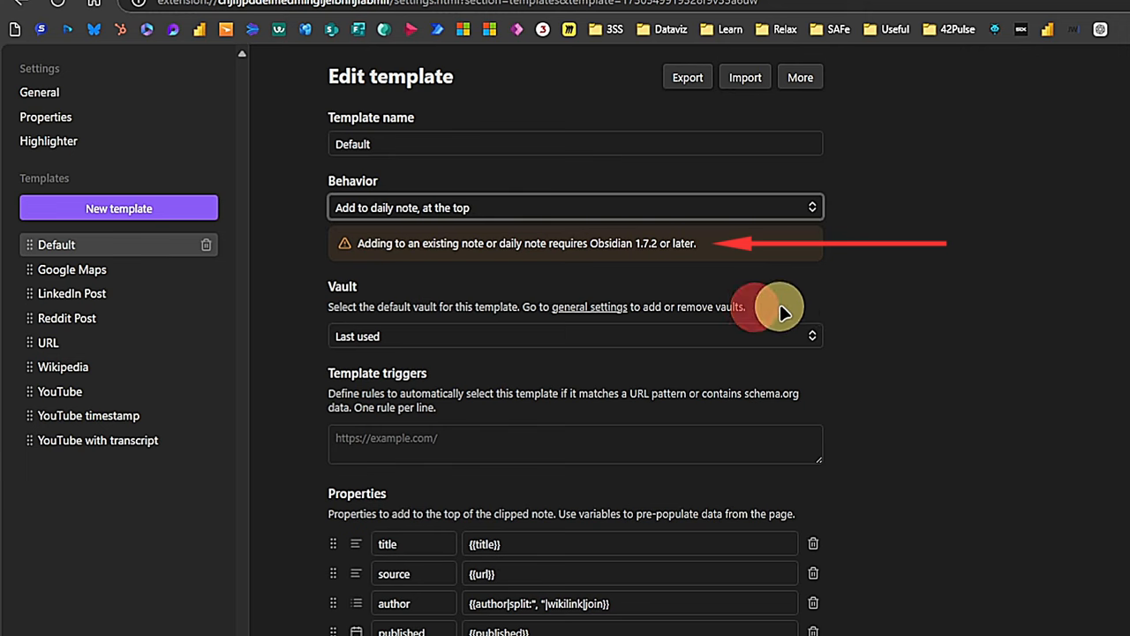
click(574, 207)
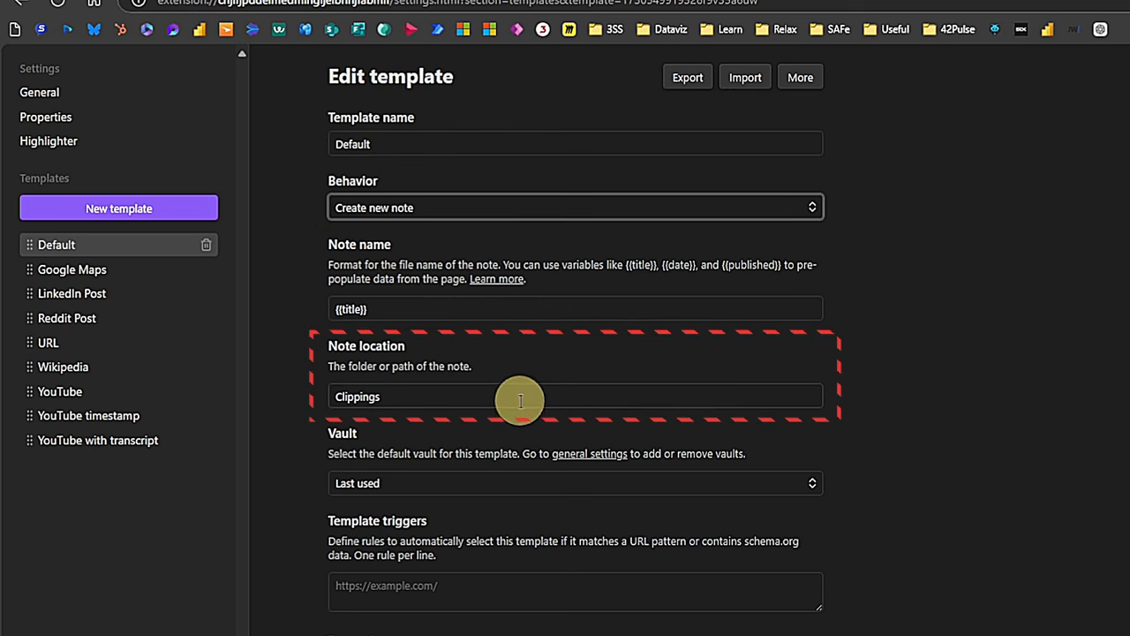
double_click(357, 396)
text(00 Inbox/)
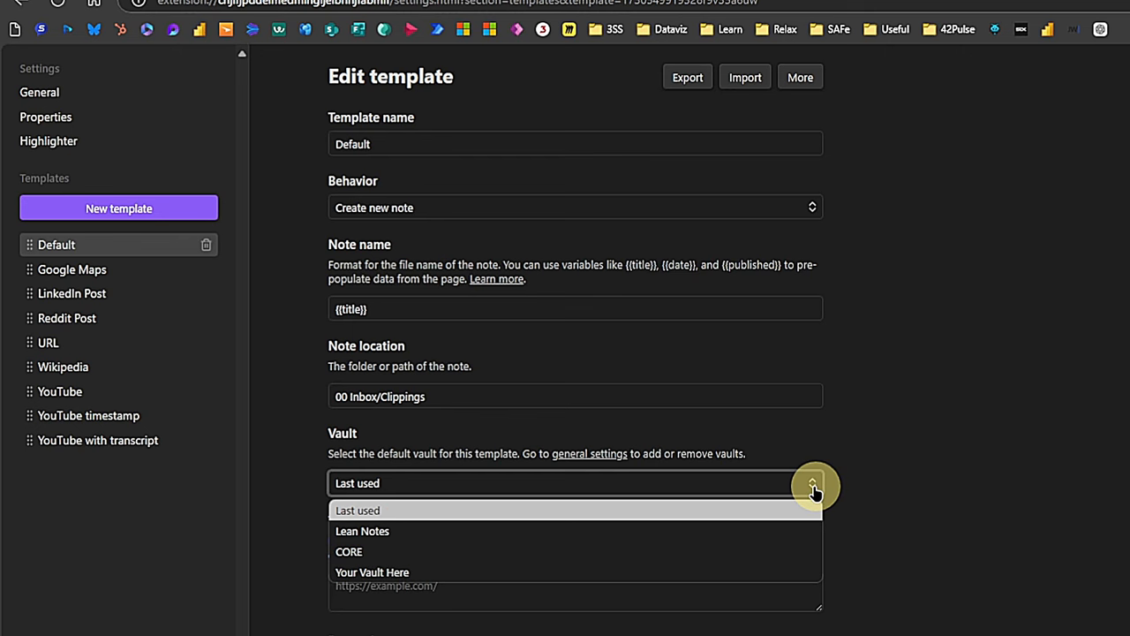
click(357, 511)
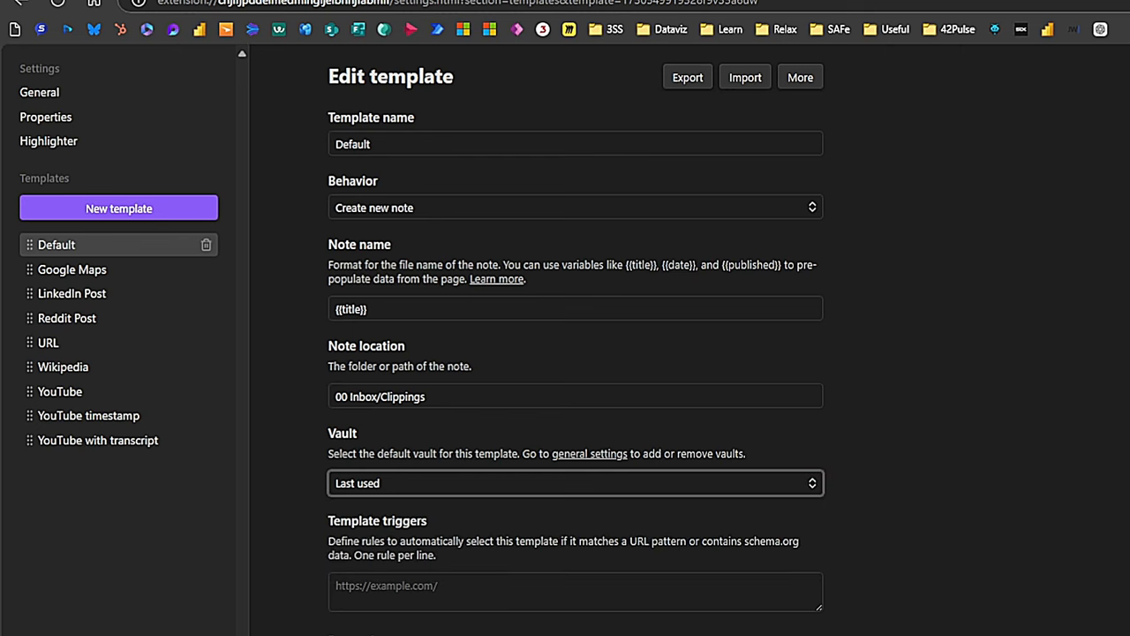
scroll(down, 3)
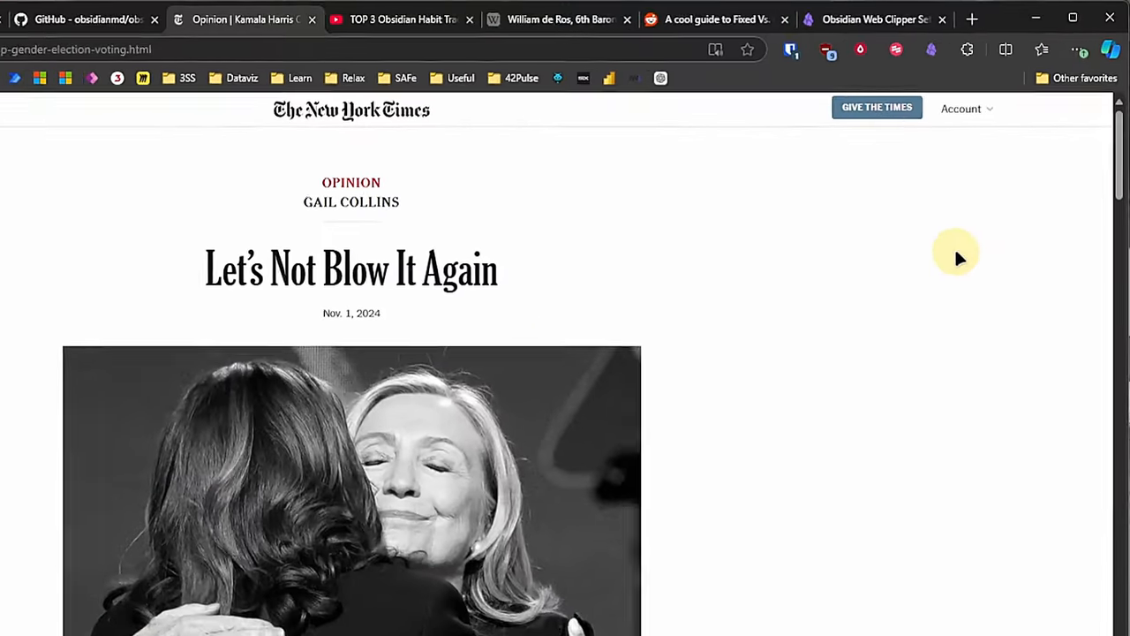
Step: Clip the NYT opinion article with the Default template into the Lean Notes vault
click(926, 51)
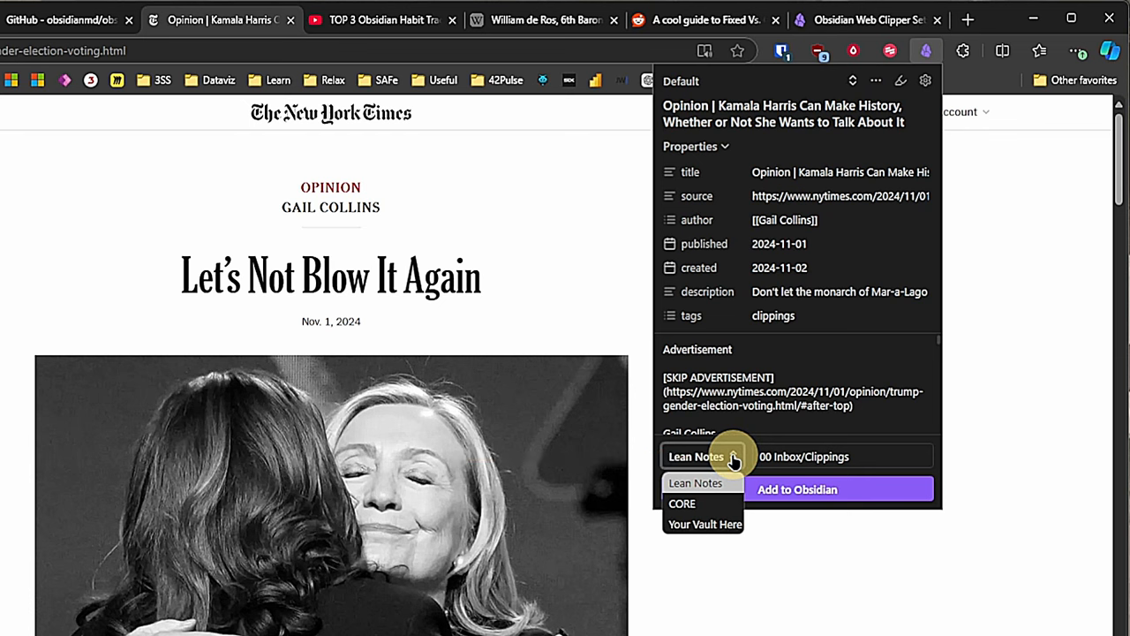
click(730, 455)
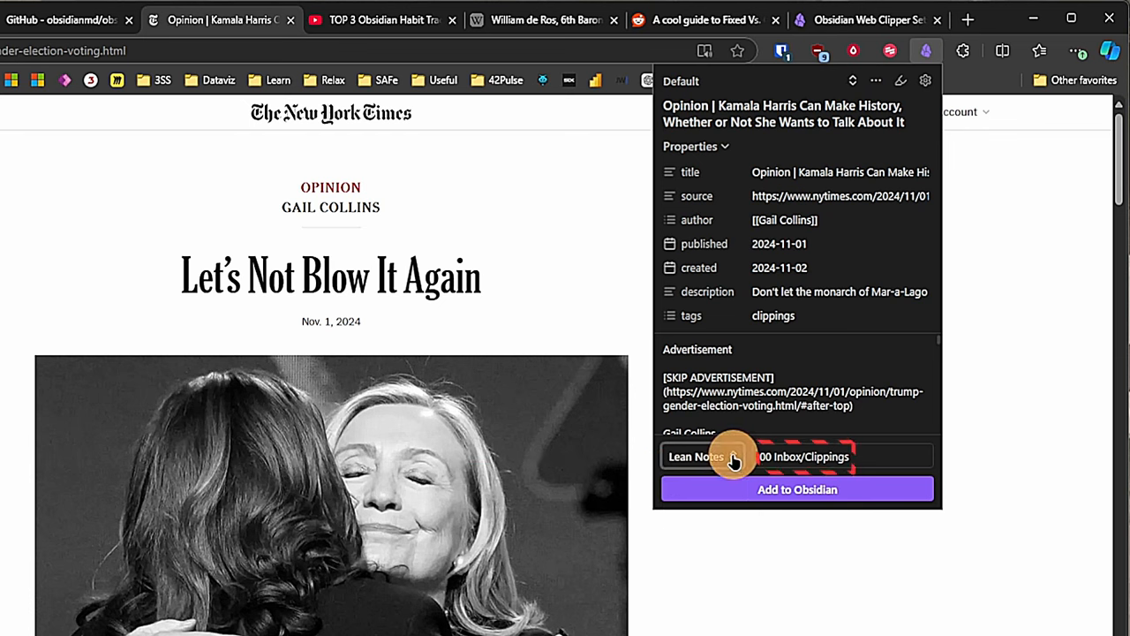
mouse_move(1011, 447)
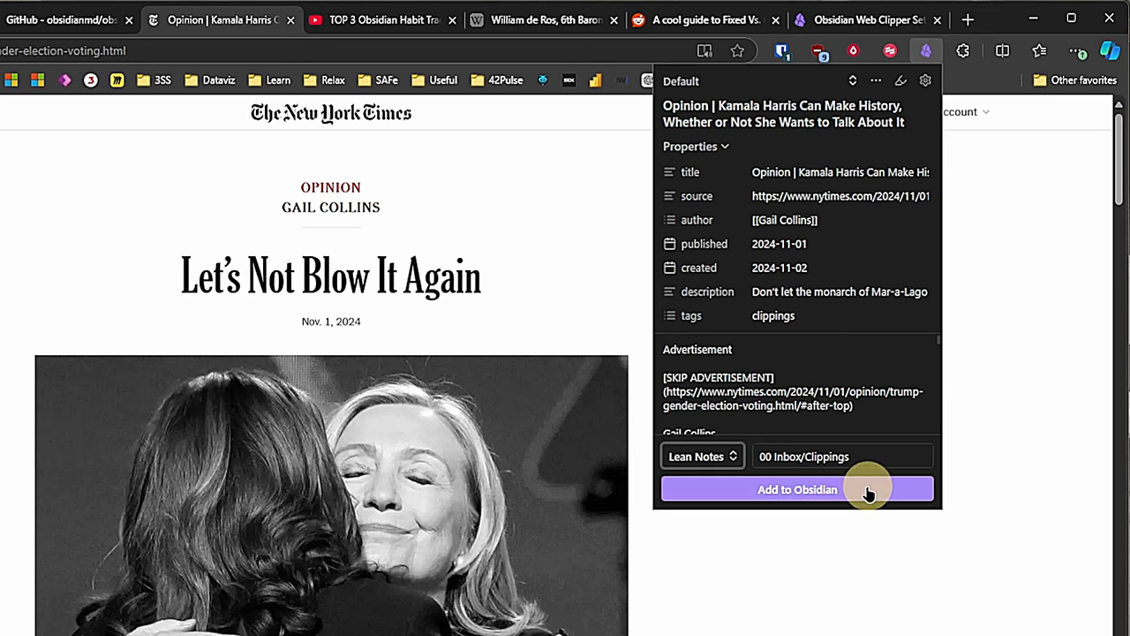
click(797, 487)
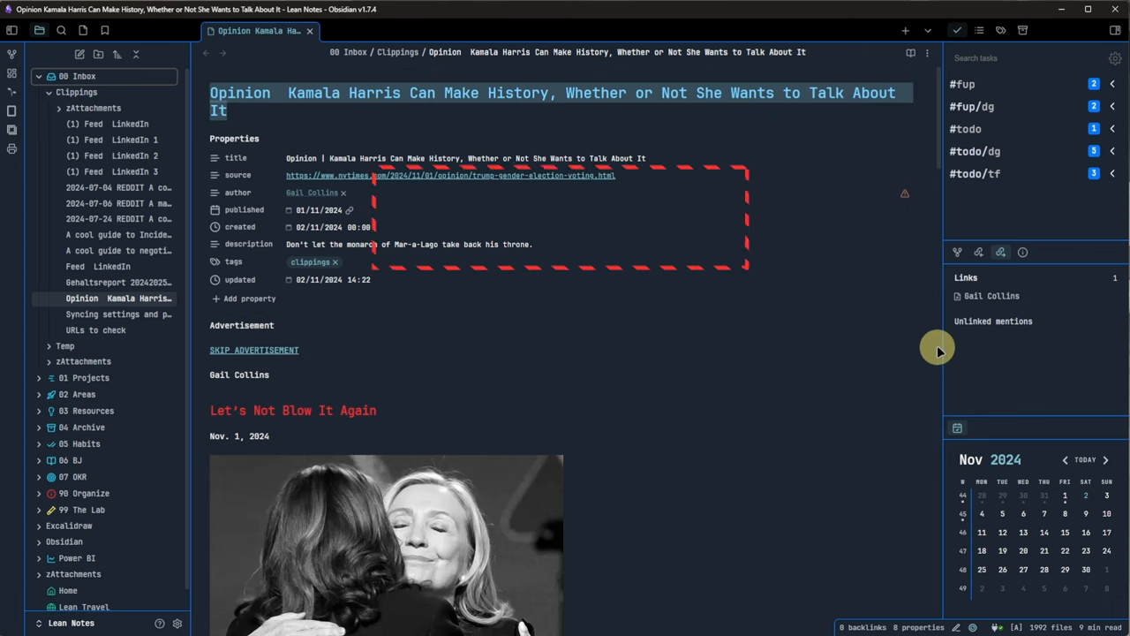
Step: Scroll through the clipped note's properties, article text, Related Content and Editors' Picks
scroll(down, 3)
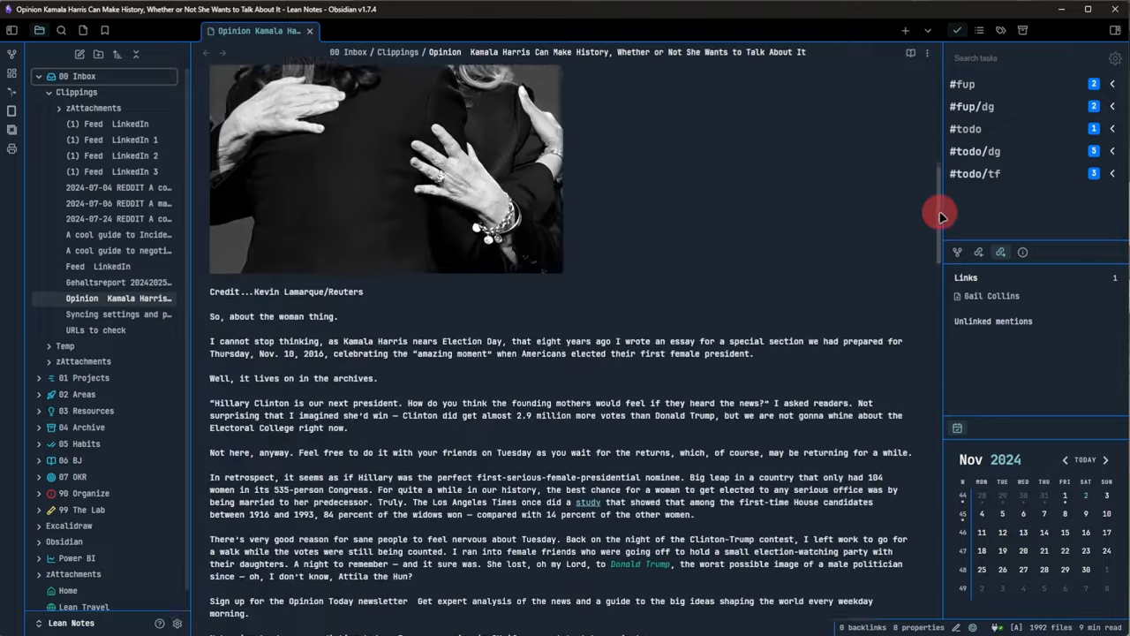
scroll(down, 3)
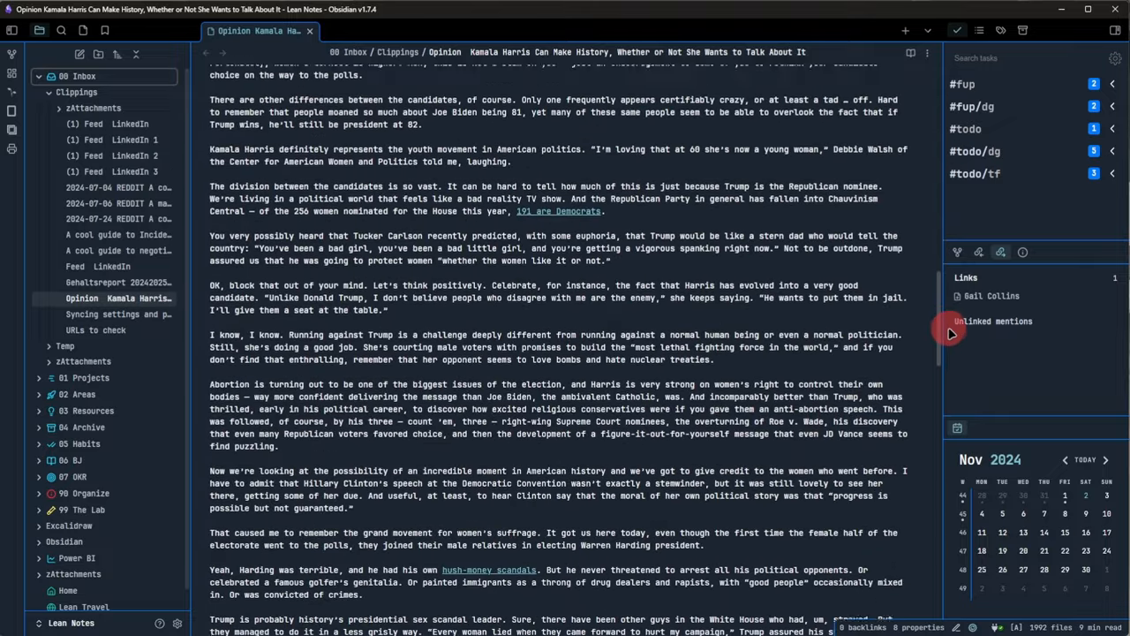
scroll(down, 3)
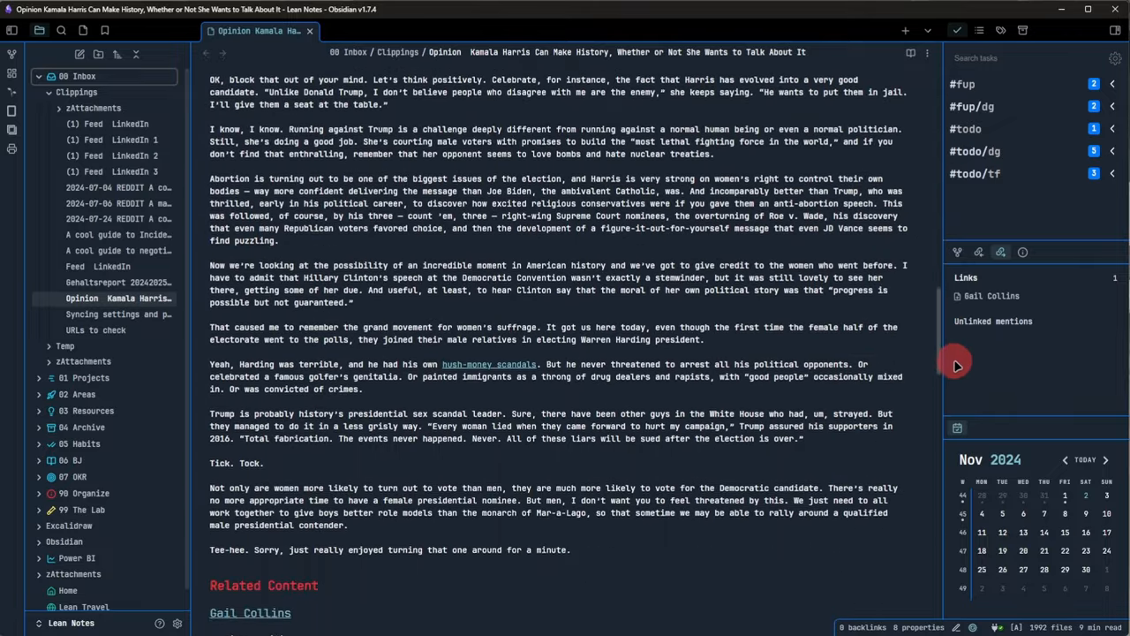
scroll(down, 3)
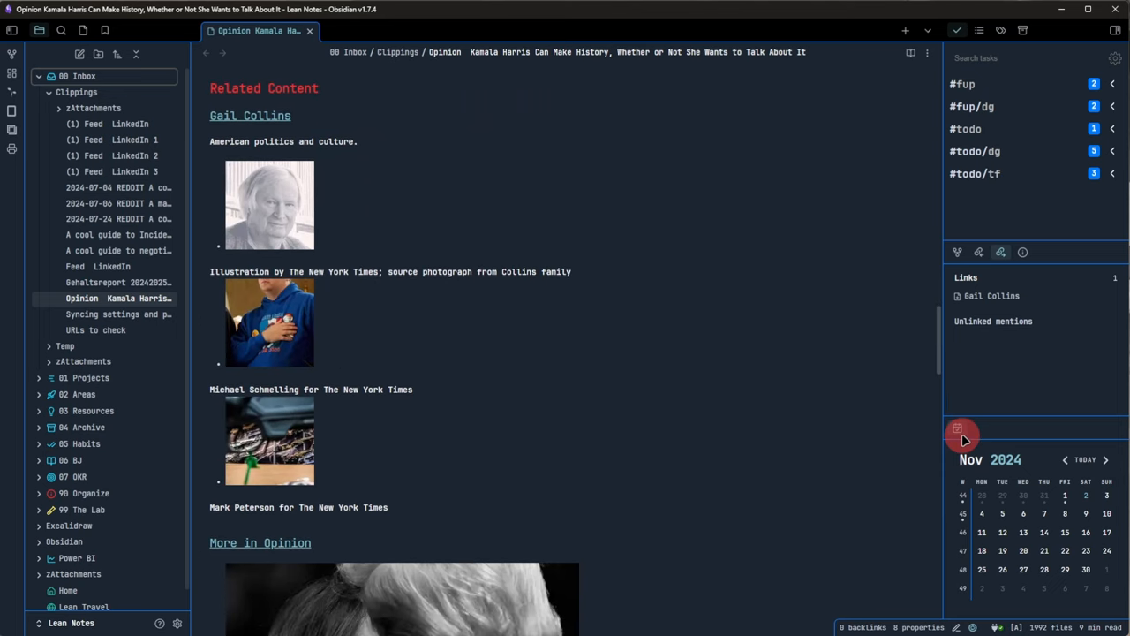
scroll(down, 3)
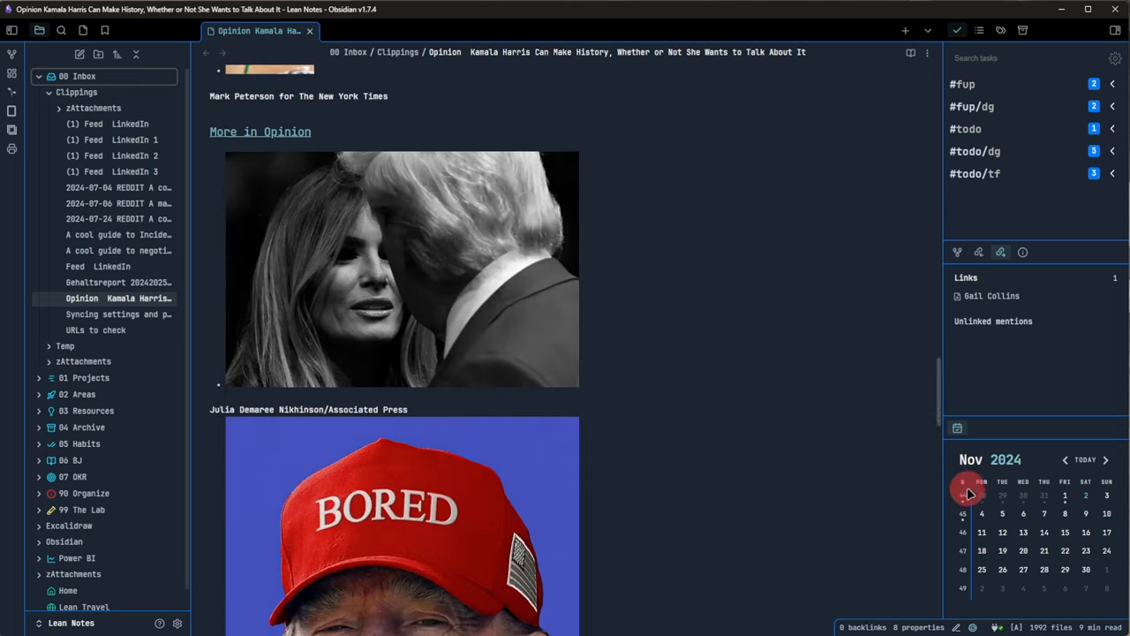
scroll(down, 3)
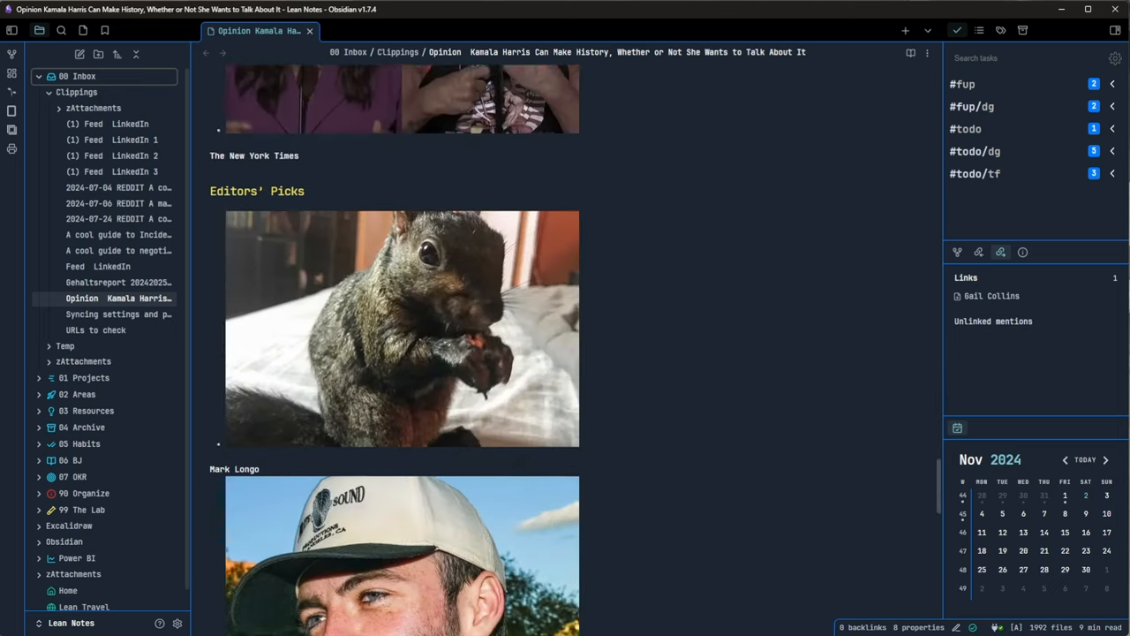
scroll(down, 3)
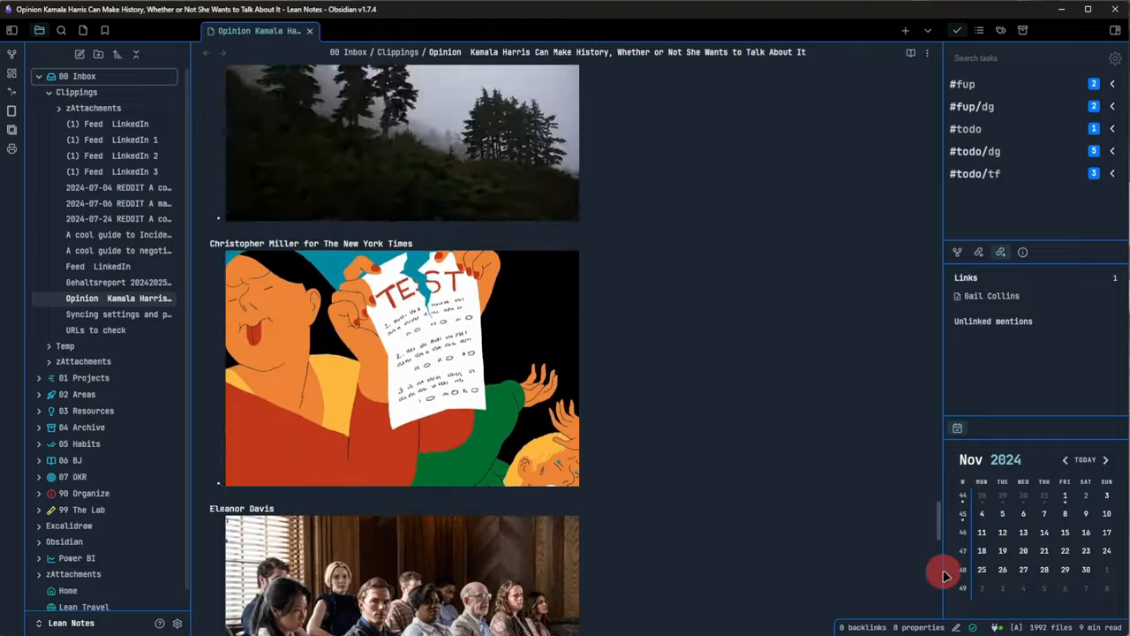
scroll(down, 3)
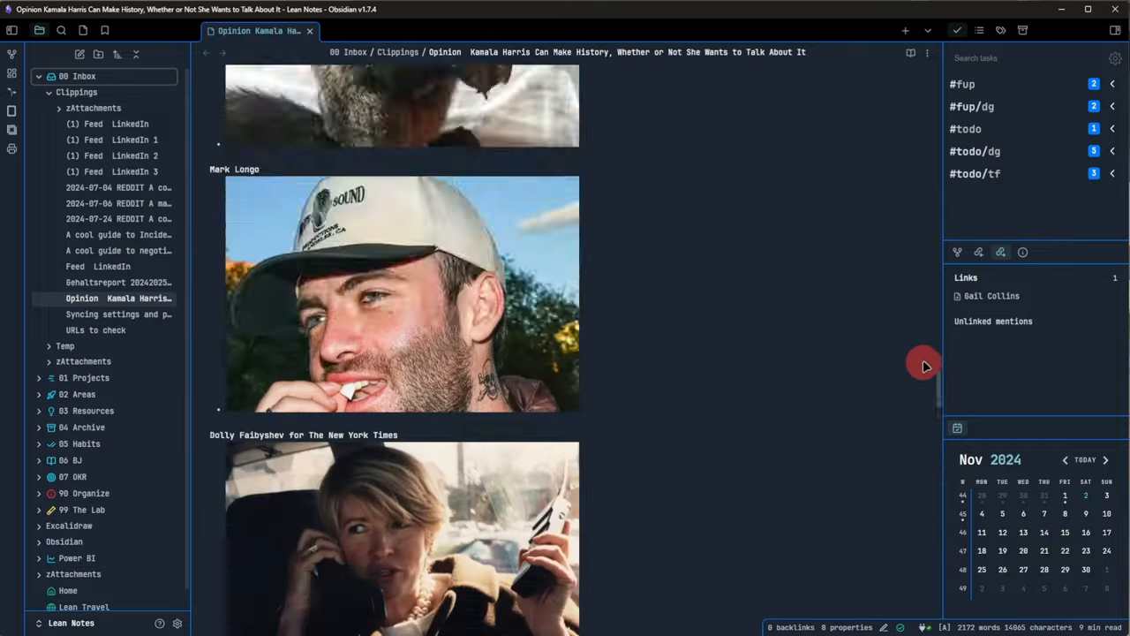
scroll(down, 3)
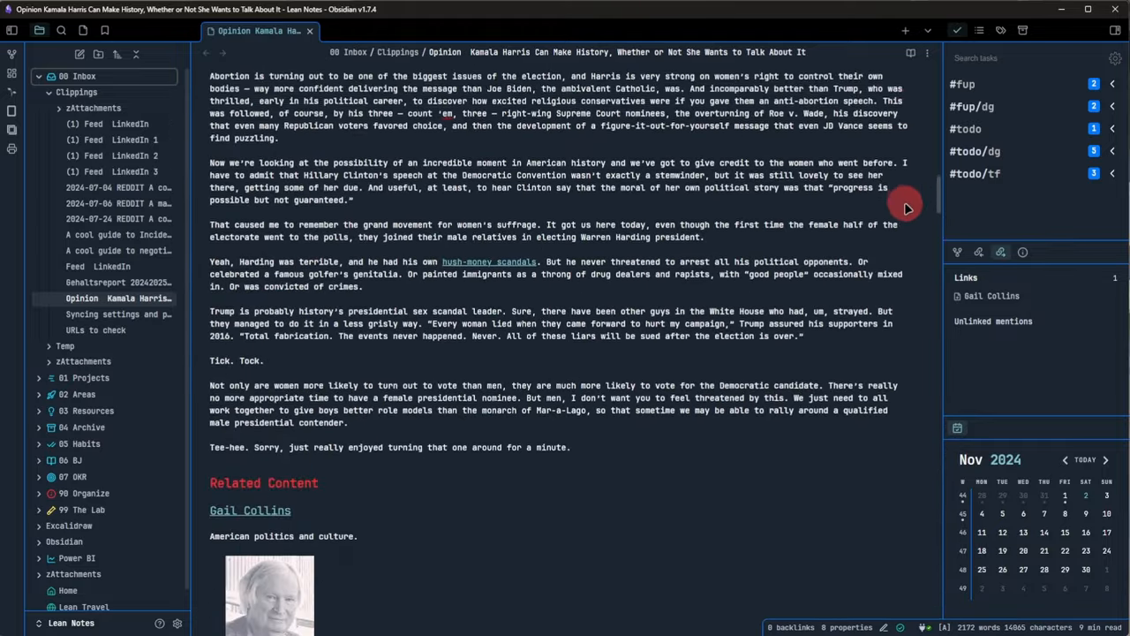